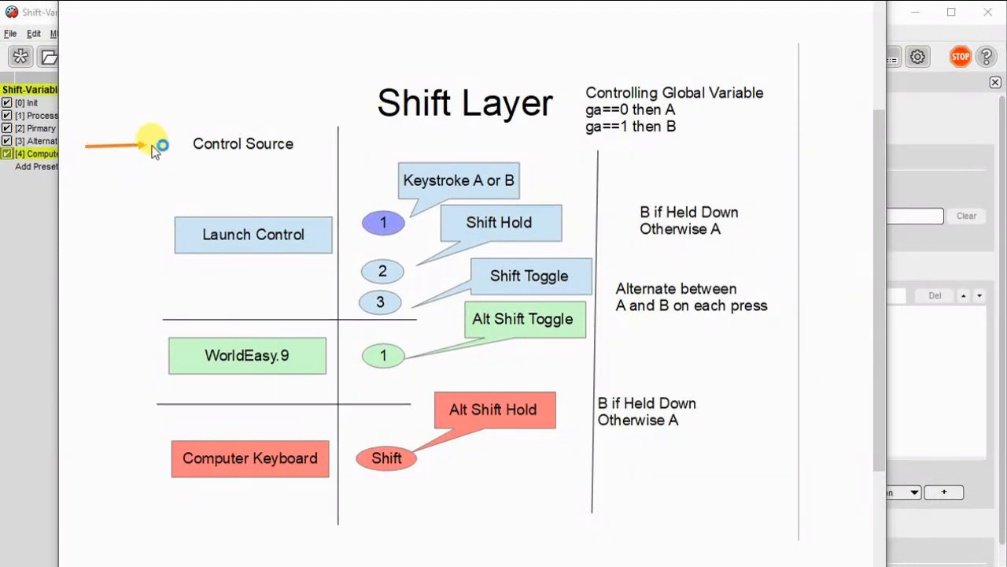
mouse_move(77, 243)
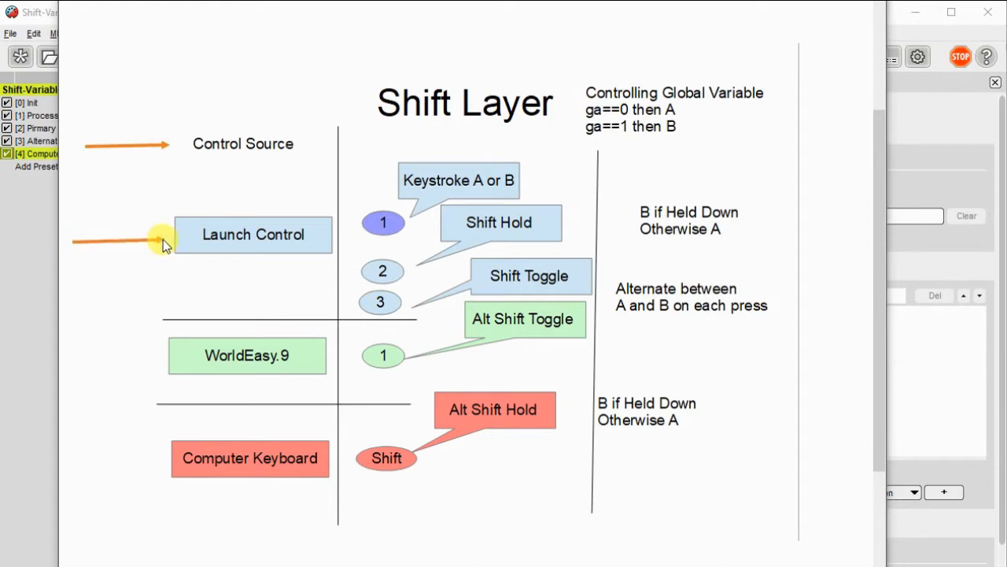
mouse_move(79, 366)
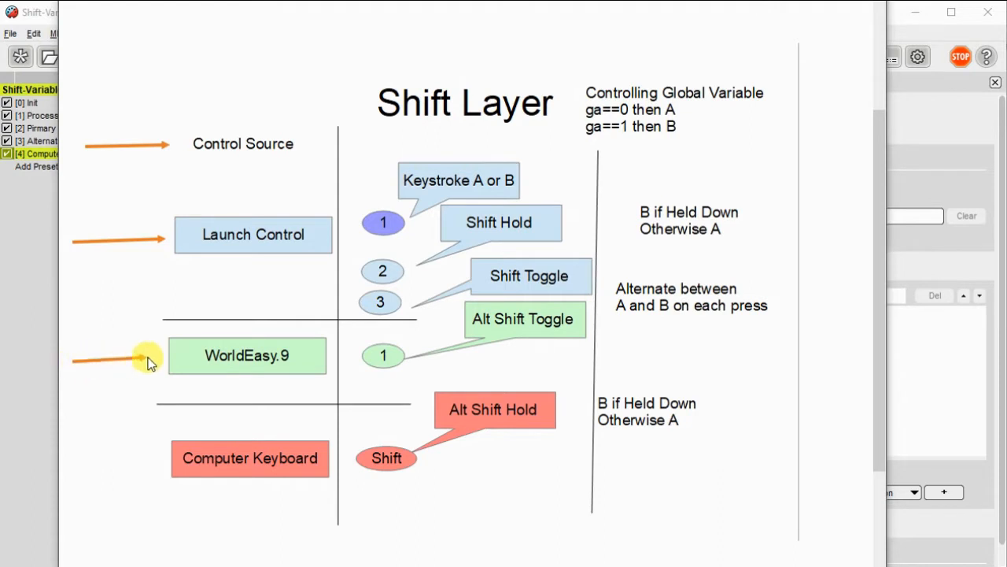
mouse_move(81, 462)
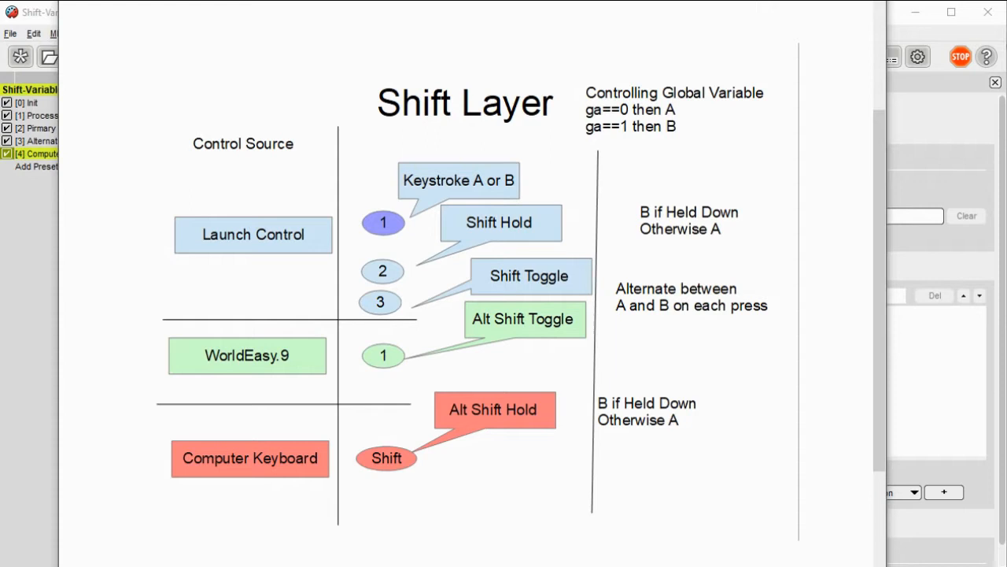
mouse_move(359, 146)
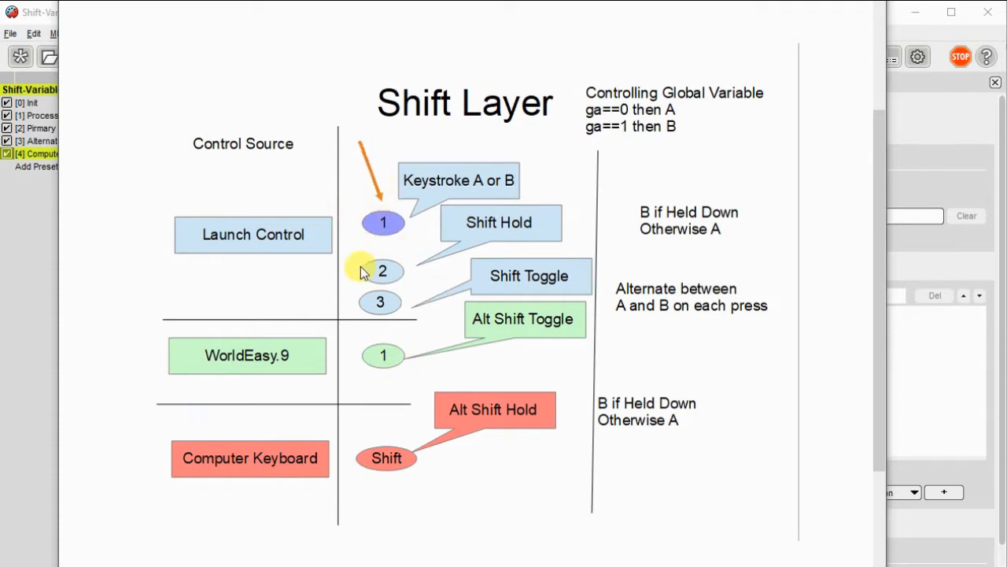
mouse_move(362, 268)
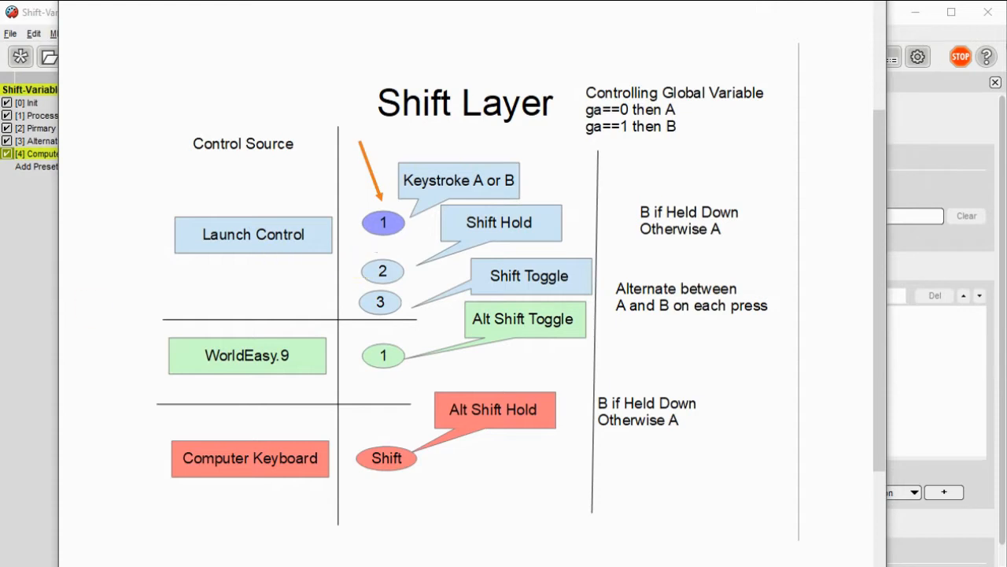
mouse_move(744, 130)
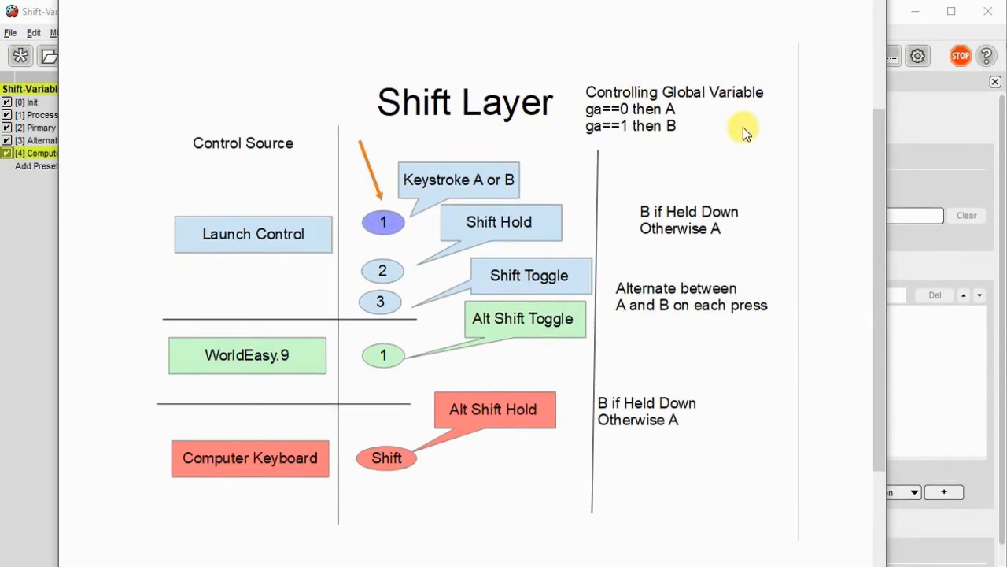
mouse_move(754, 126)
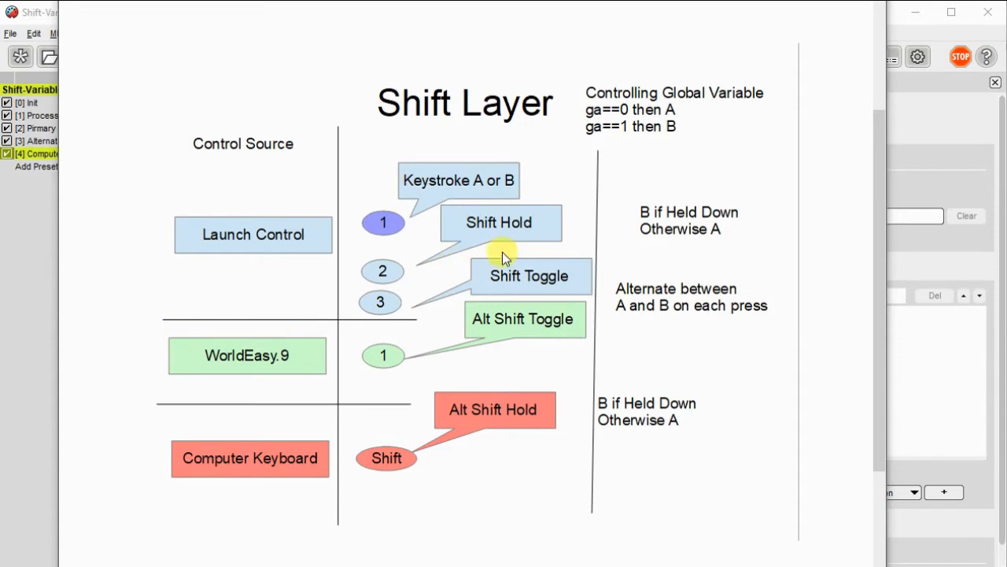
mouse_move(754, 229)
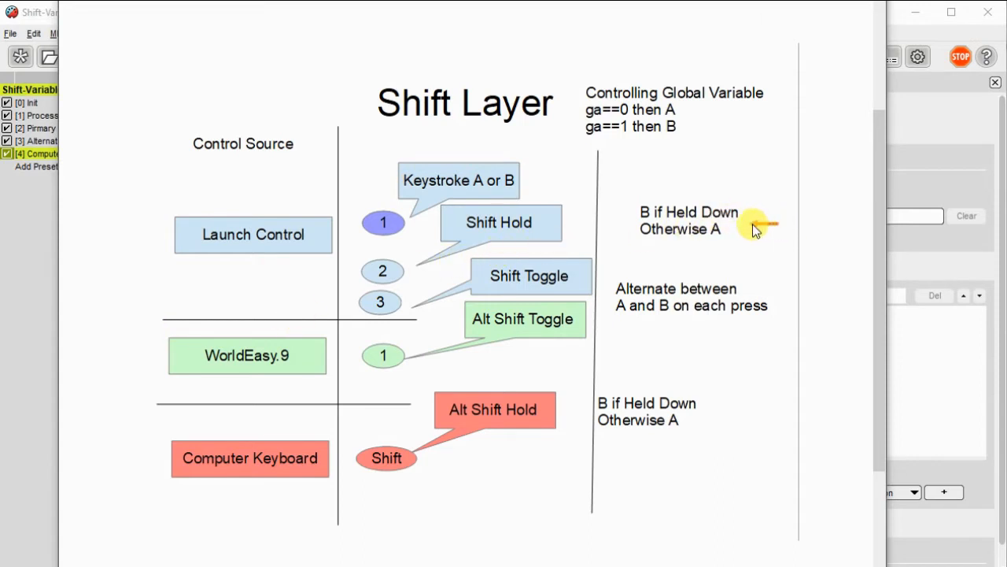
mouse_move(688, 409)
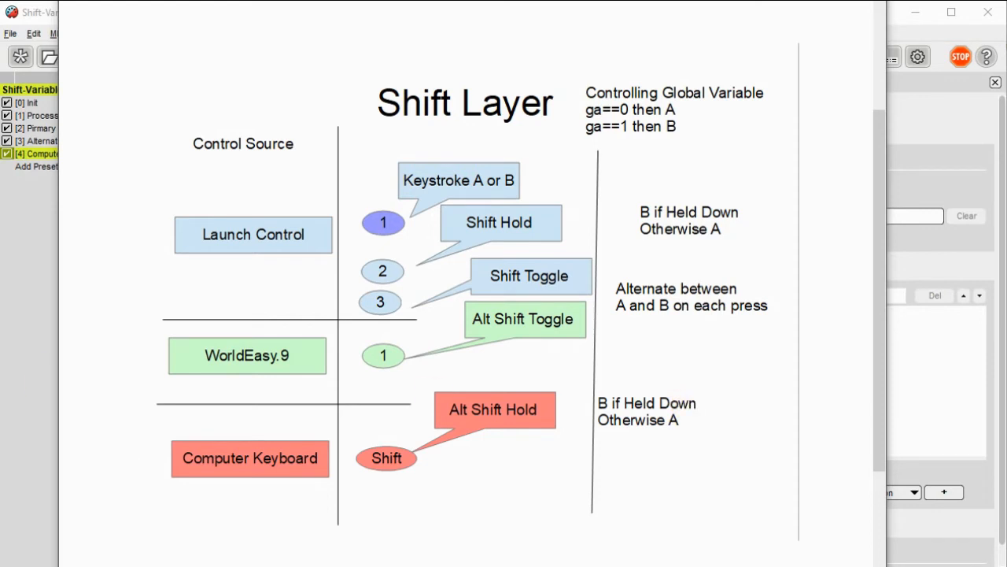
mouse_move(760, 285)
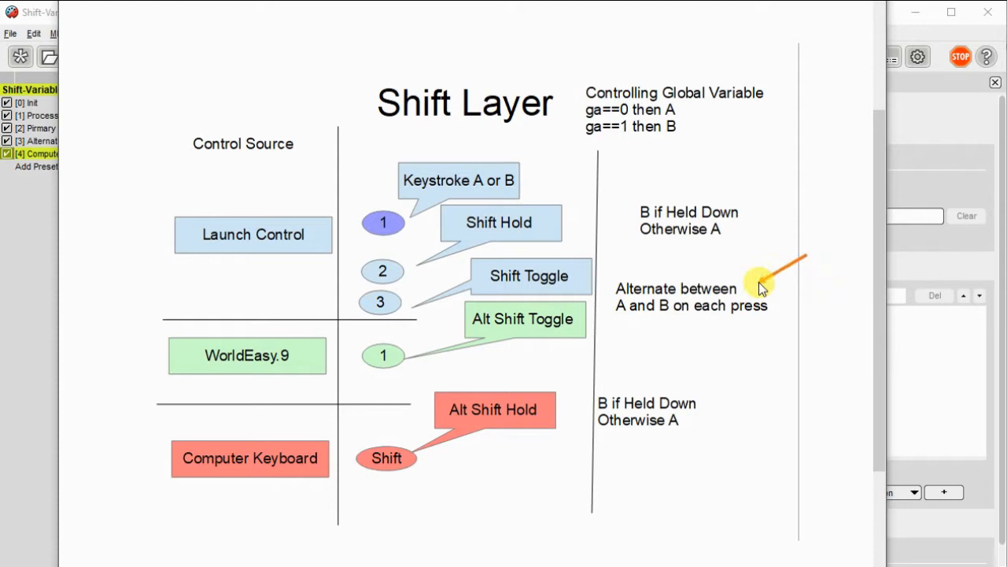
mouse_move(681, 524)
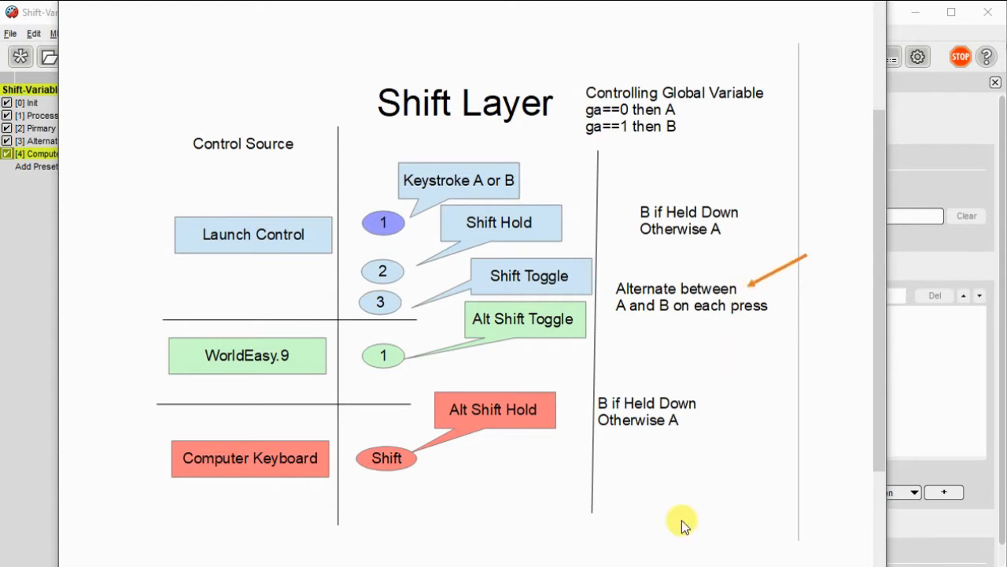
mouse_move(682, 523)
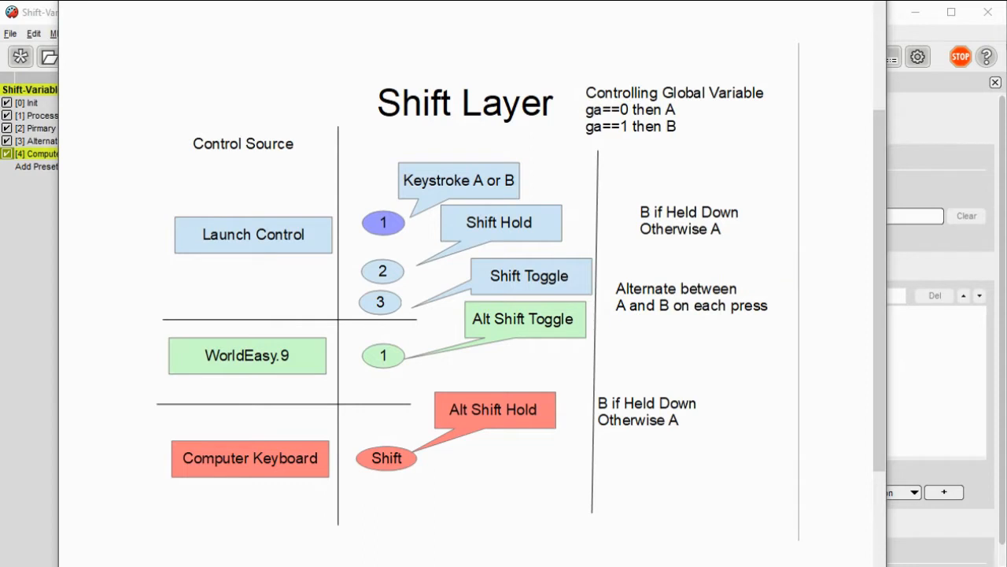
mouse_move(782, 399)
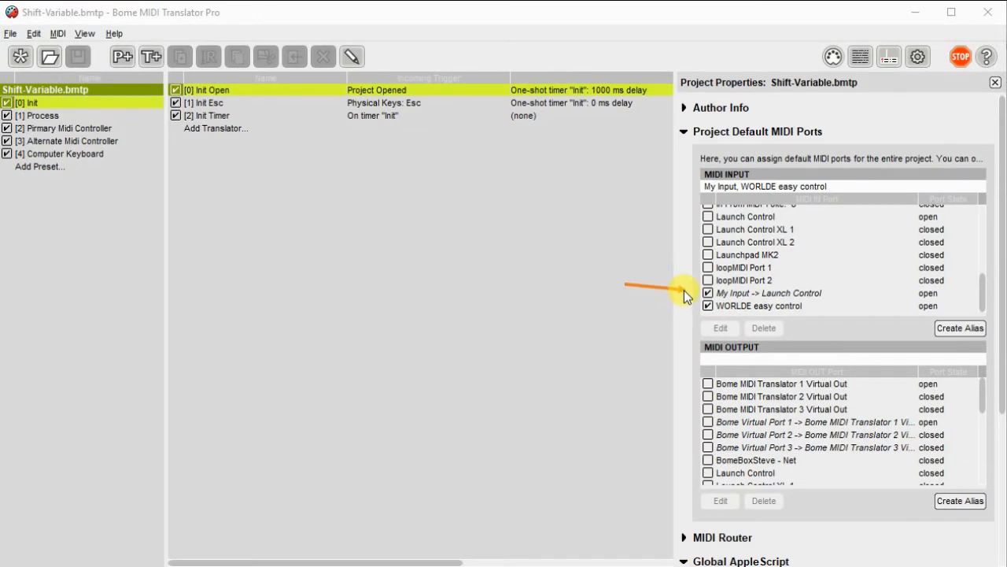
mouse_move(630, 311)
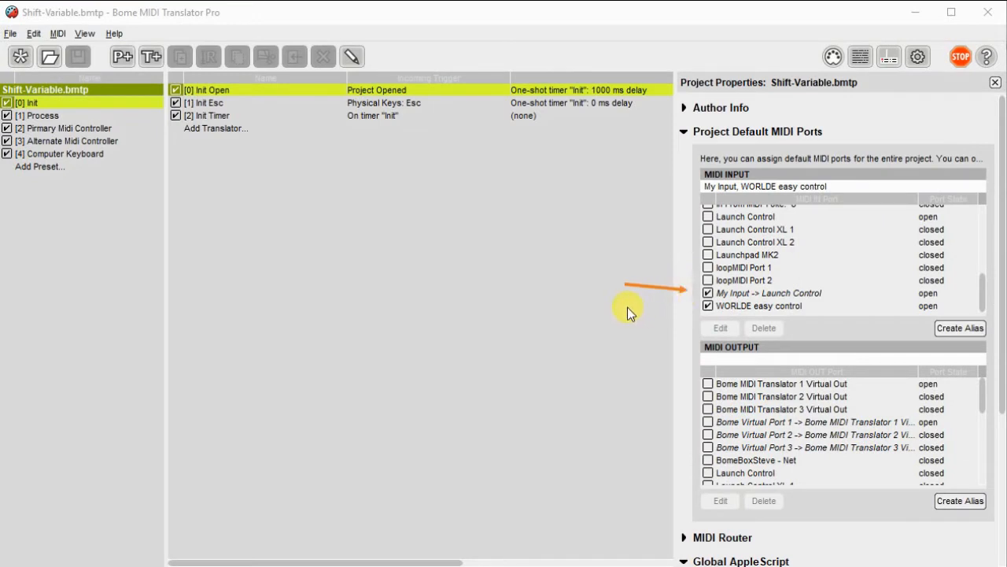
mouse_move(678, 311)
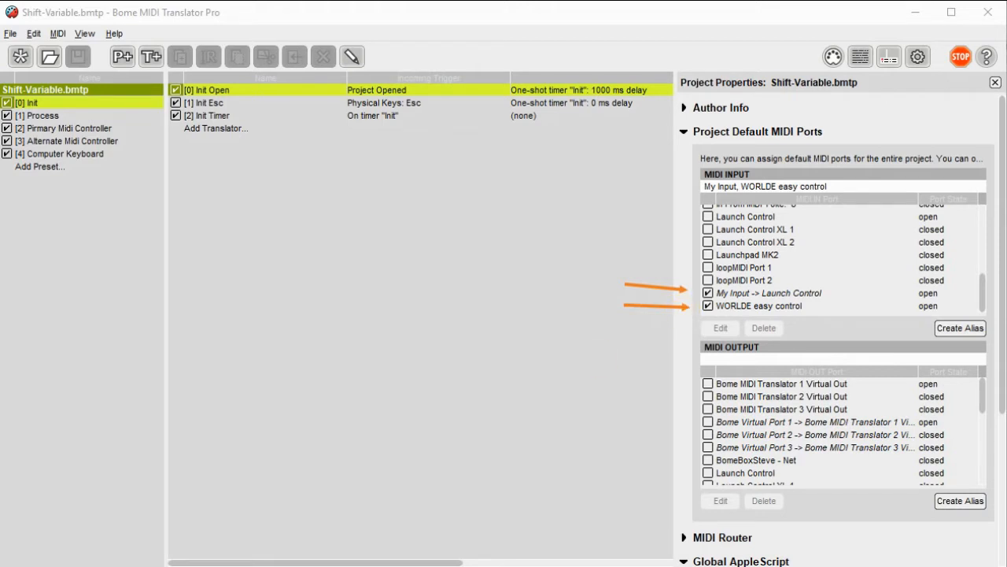
Select the Init Timer translator to view its rule initializing ga to 0.
click(207, 116)
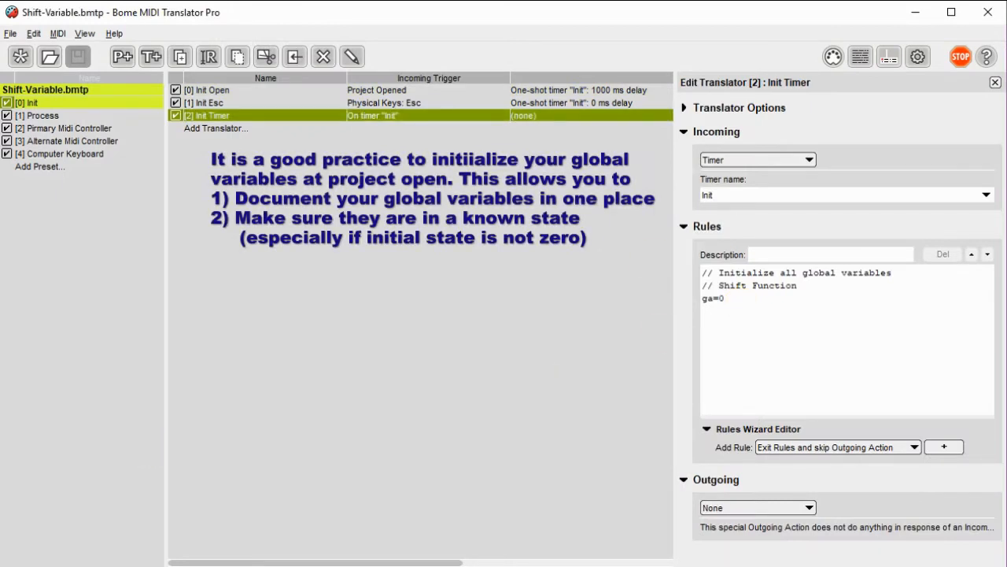
mouse_move(189, 329)
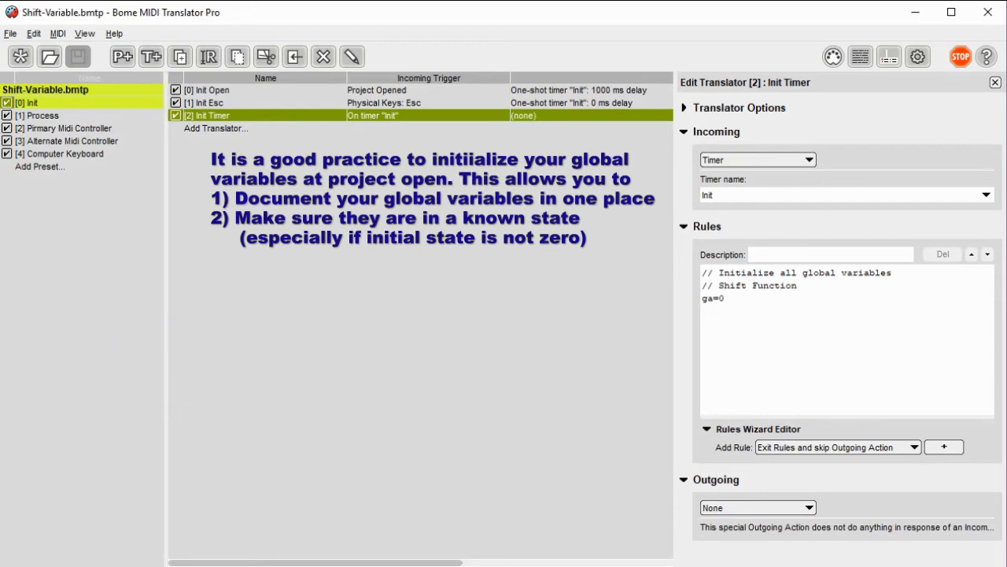
Show the Process preset's translators and collapse its default MIDI port settings.
click(40, 115)
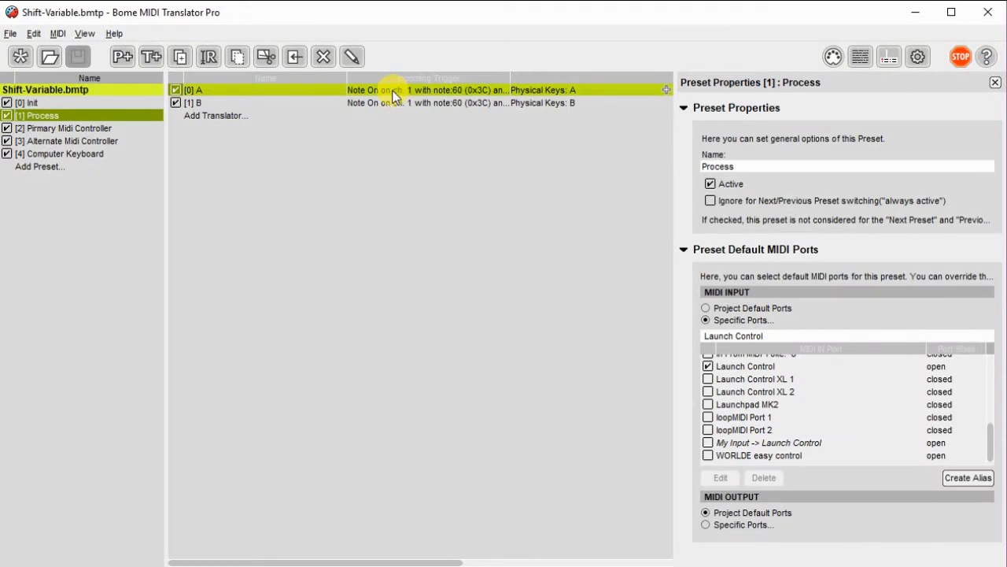
mouse_move(681, 224)
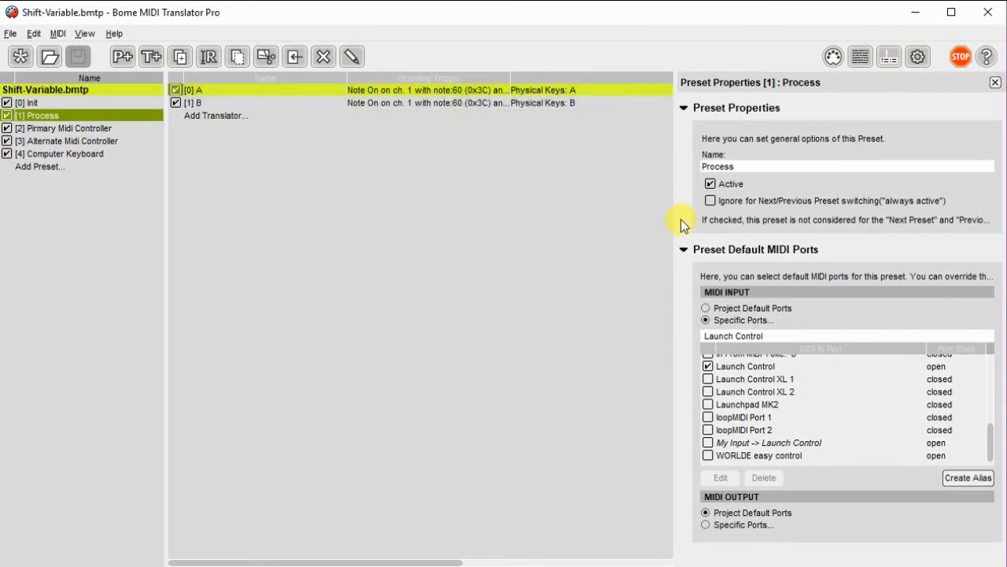
click(683, 249)
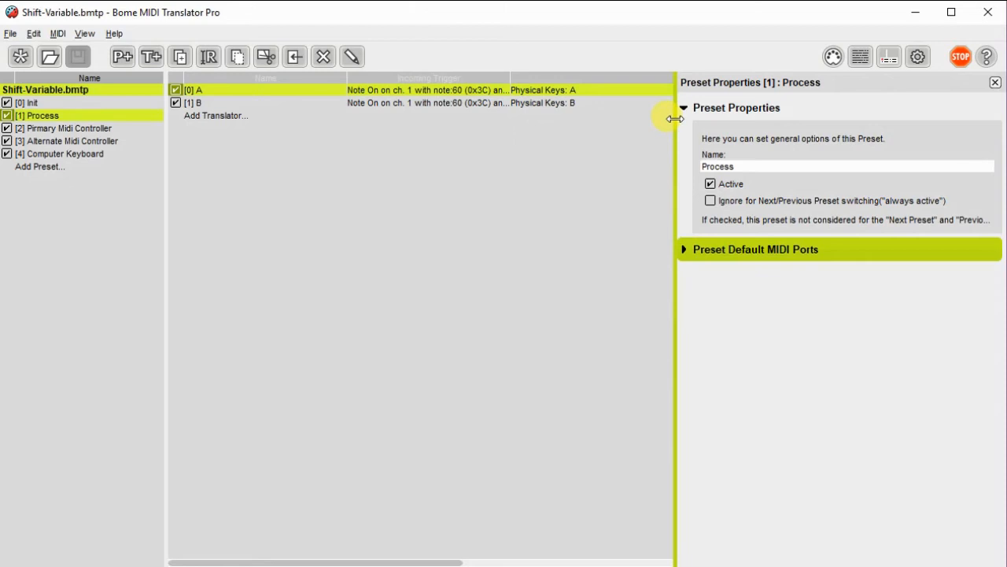
click(425, 90)
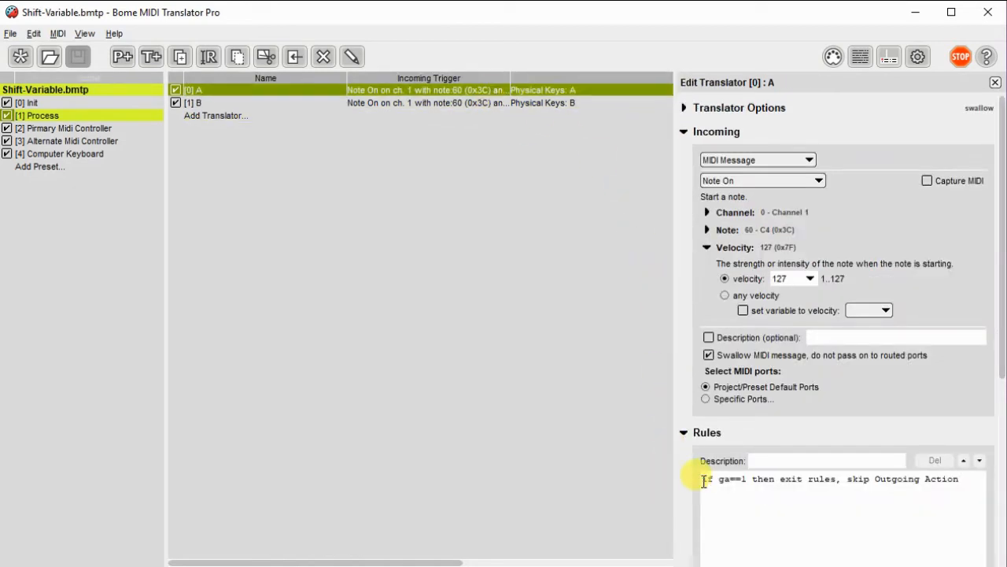
mouse_move(821, 478)
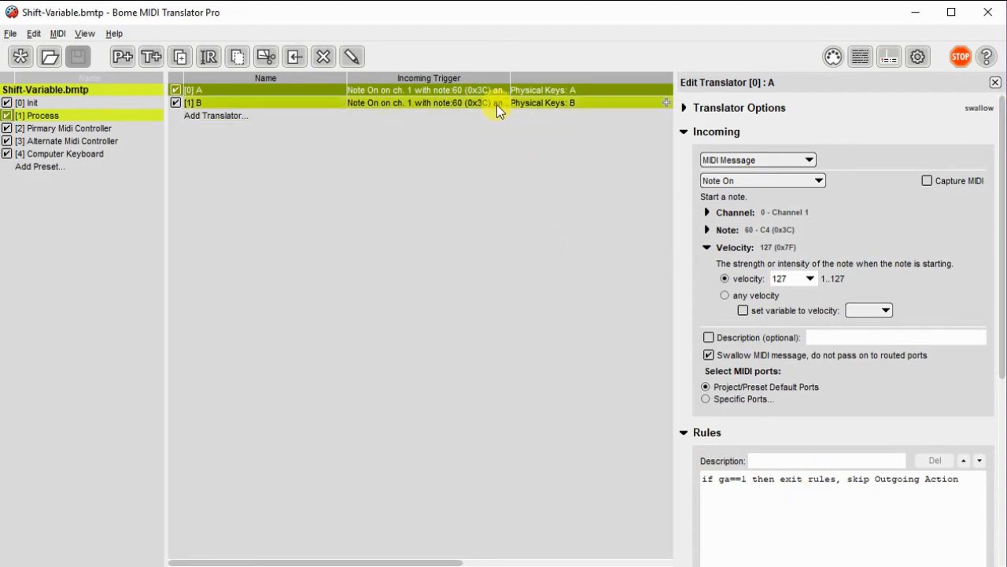
Inspect translator B's note trigger and ga==0 rule, then show Primary Midi Controller preset.
click(683, 132)
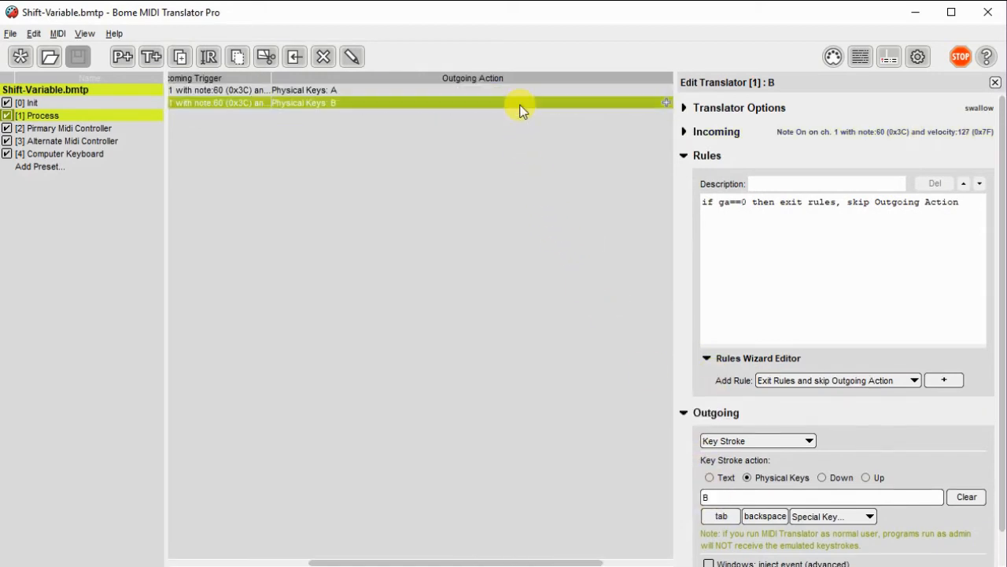
click(684, 132)
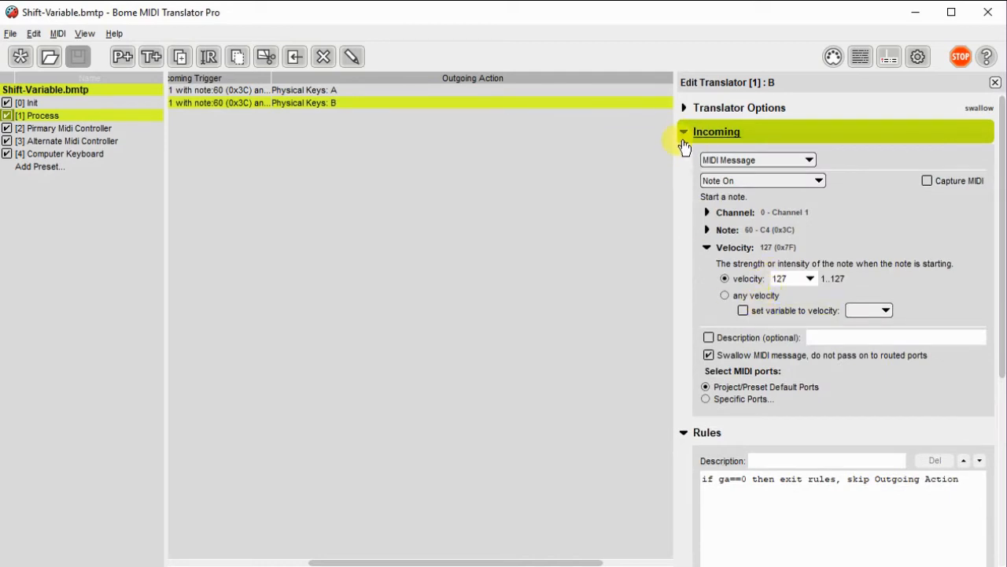
click(684, 131)
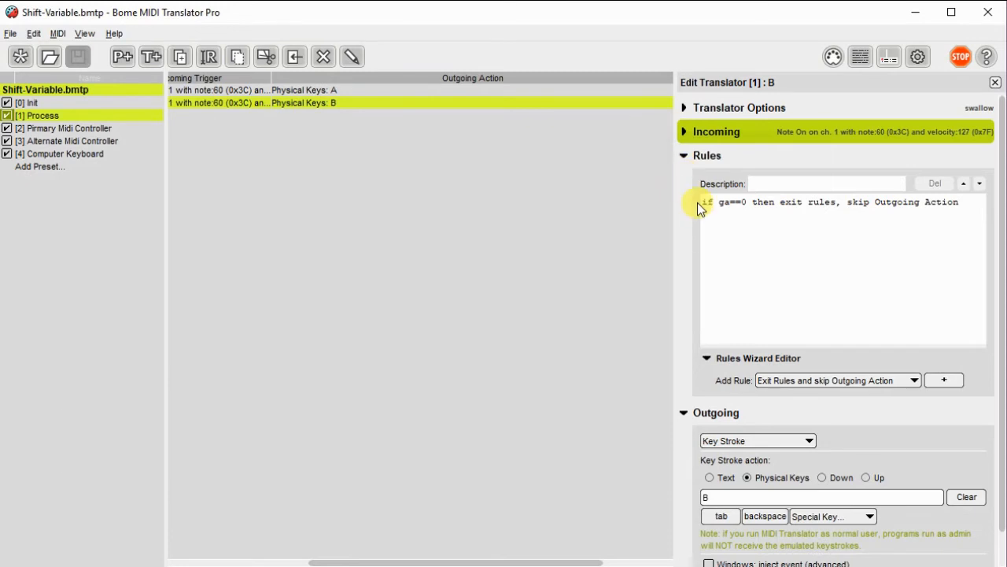
click(684, 155)
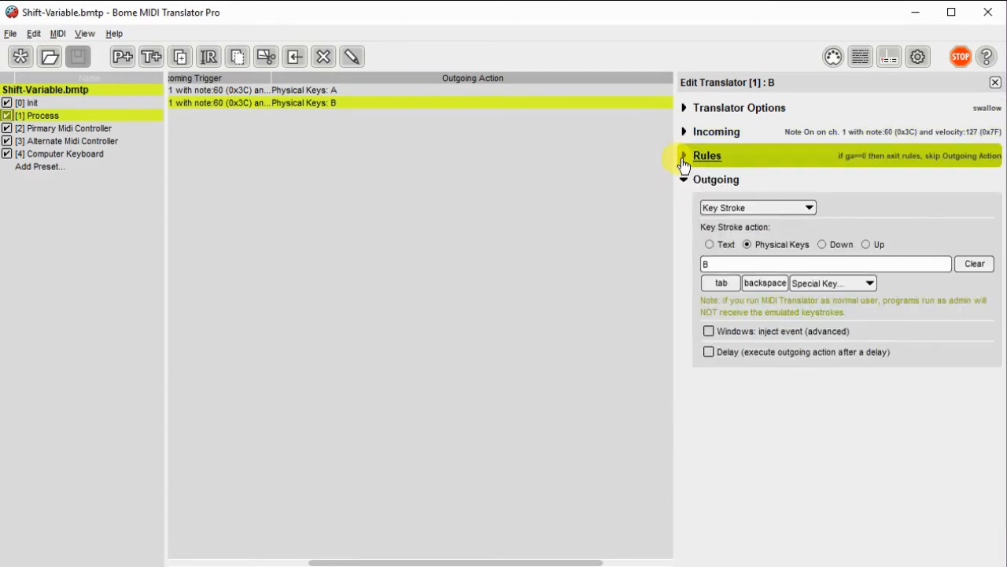
click(71, 128)
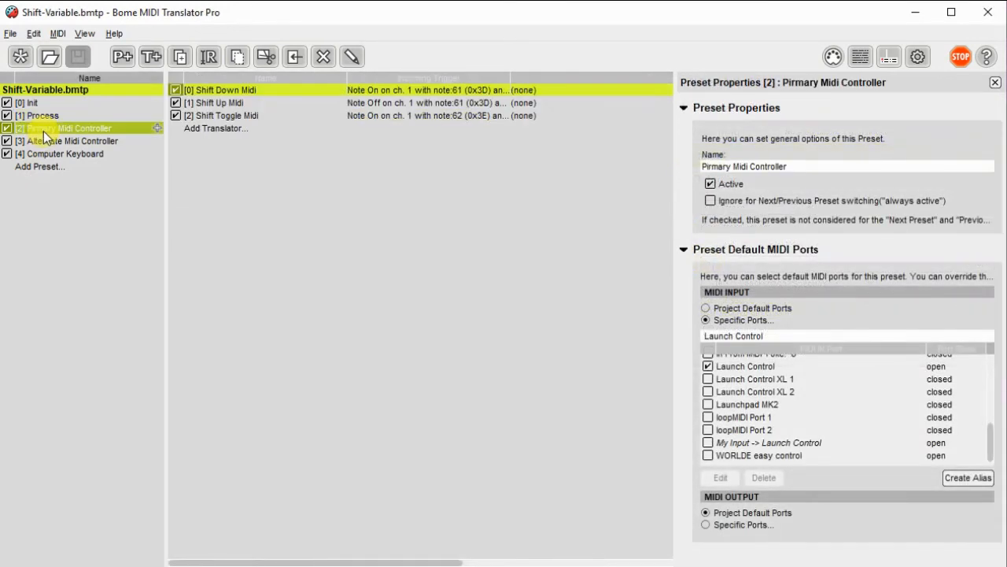
Review the Shift Down (ga=1), Shift Up (ga=0) and Shift Toggle (flip ga) rules.
click(745, 366)
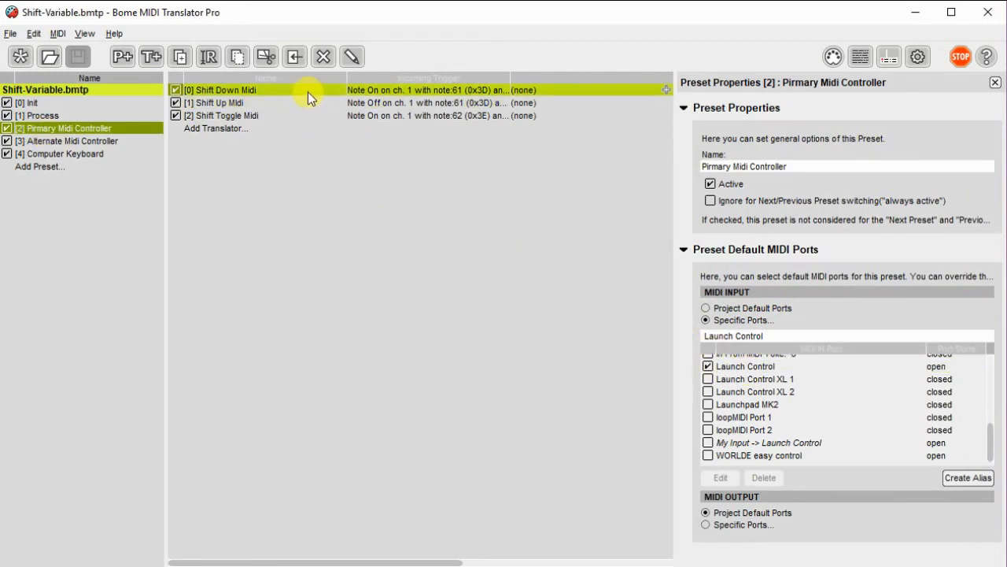
click(223, 89)
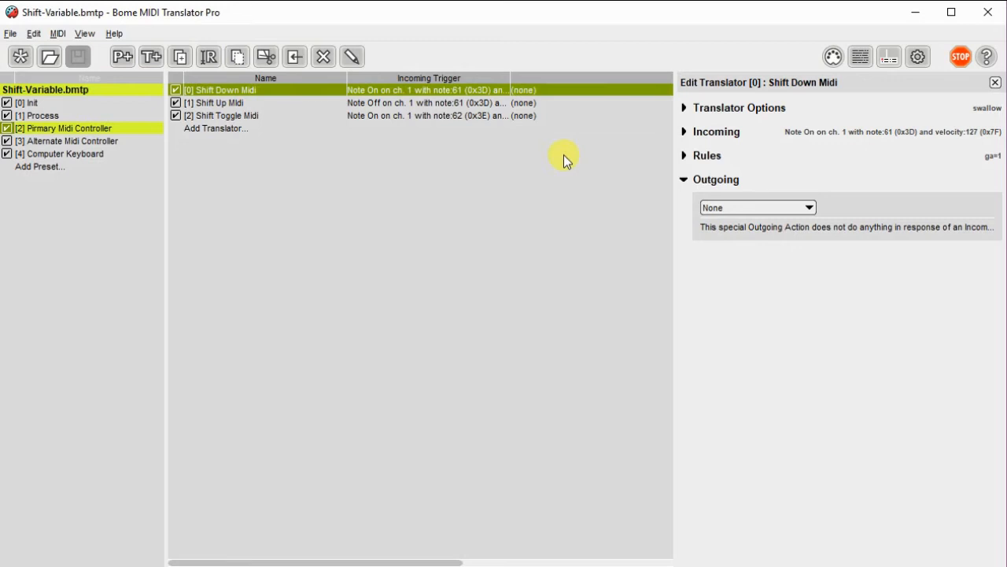
click(707, 155)
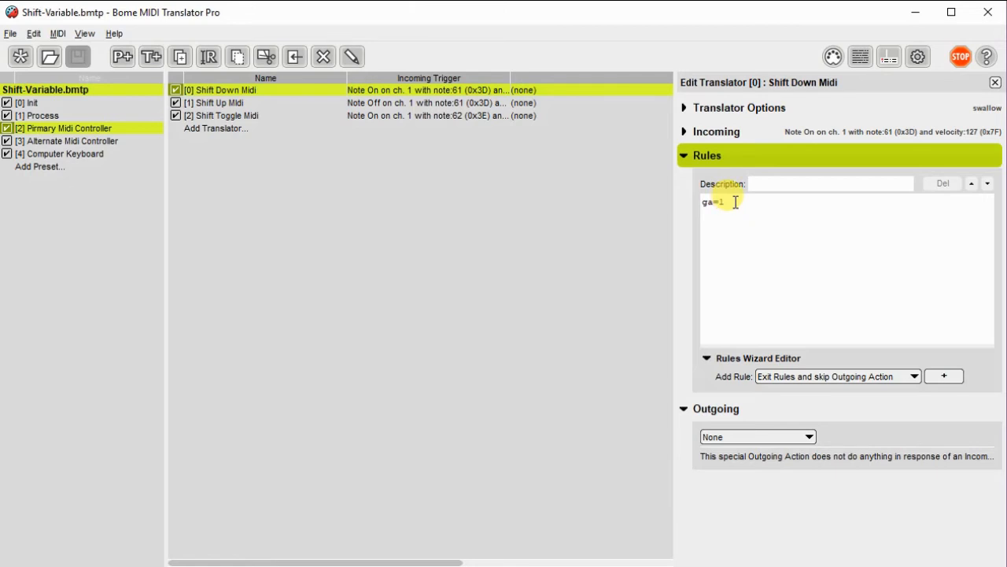
click(220, 103)
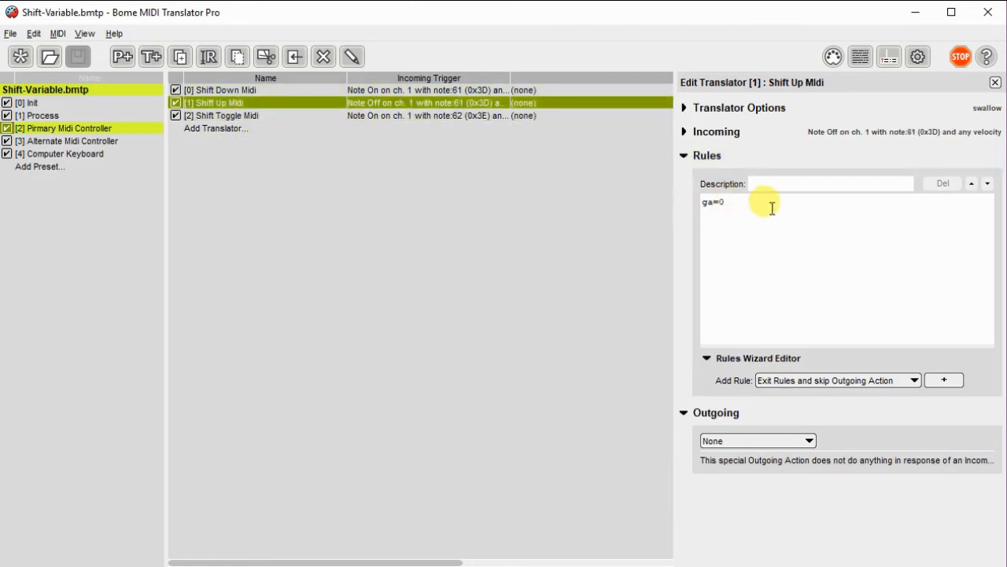
mouse_move(330, 166)
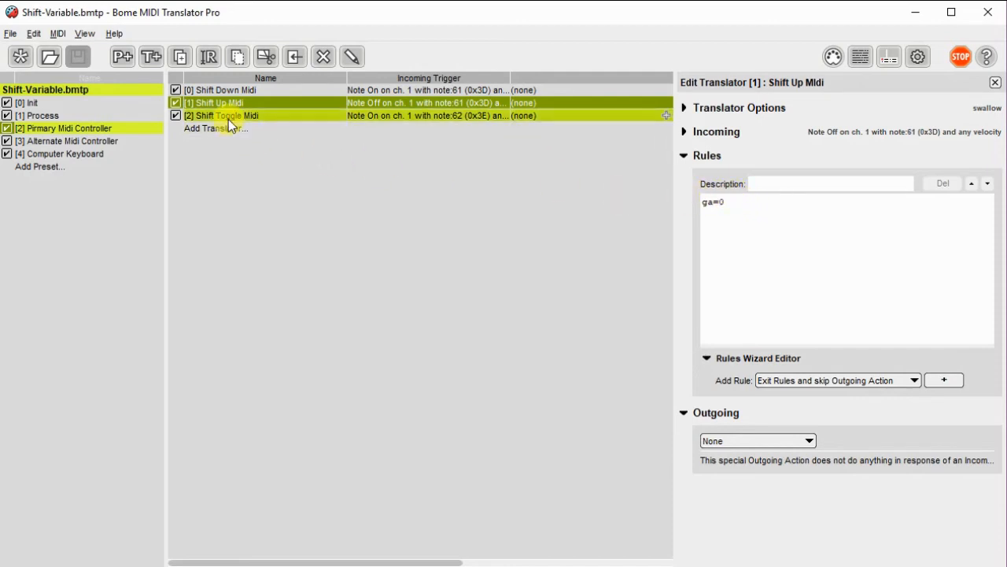
click(222, 116)
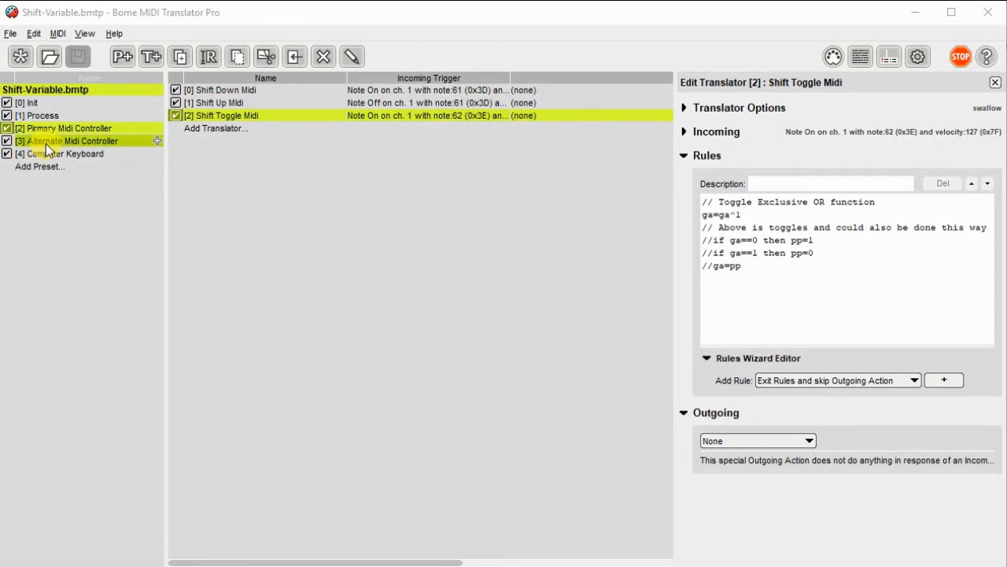
Check the Alternate Midi Controller's WORLDE easy control input, then show Computer Keyboard preset.
click(69, 140)
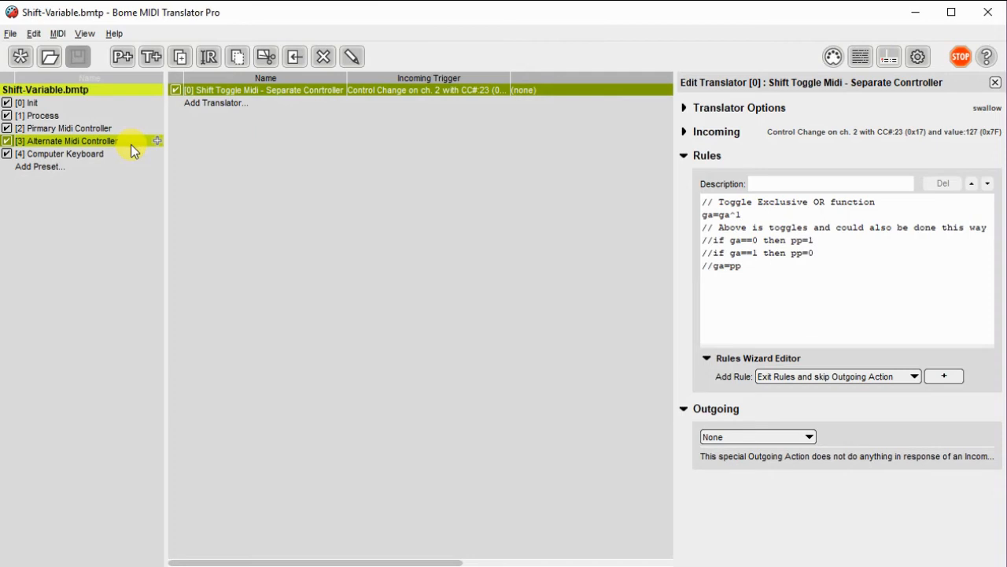
click(69, 140)
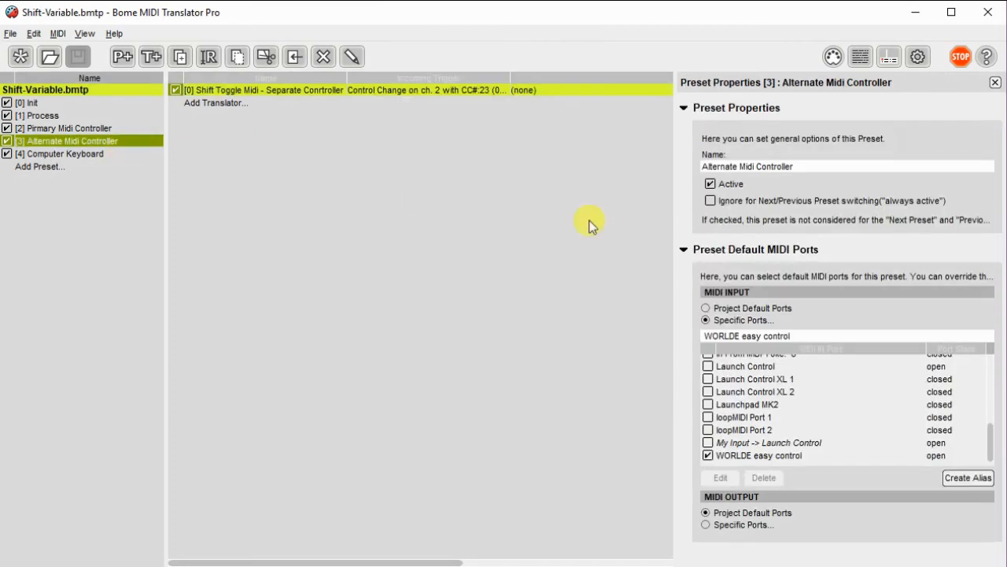
click(760, 455)
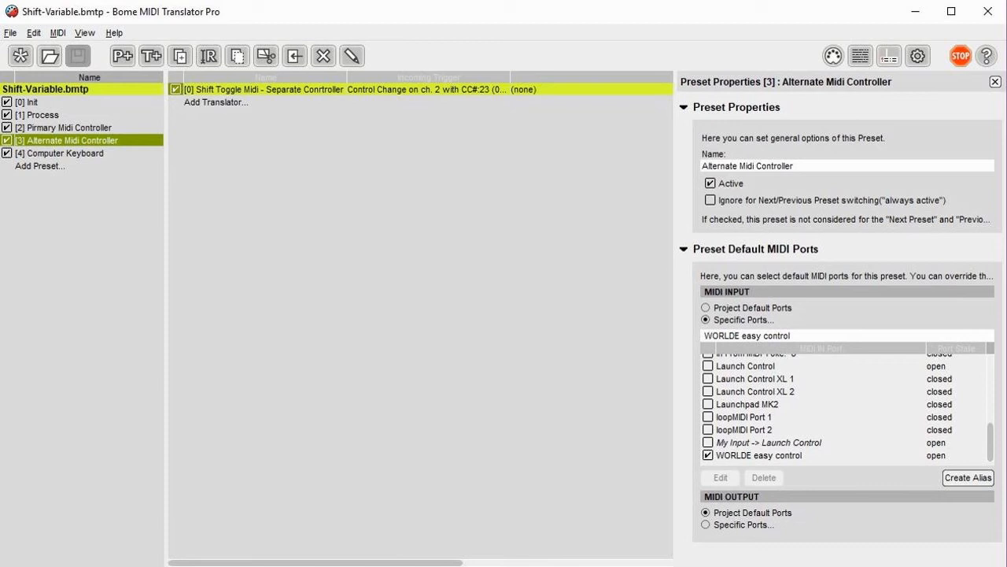
click(67, 153)
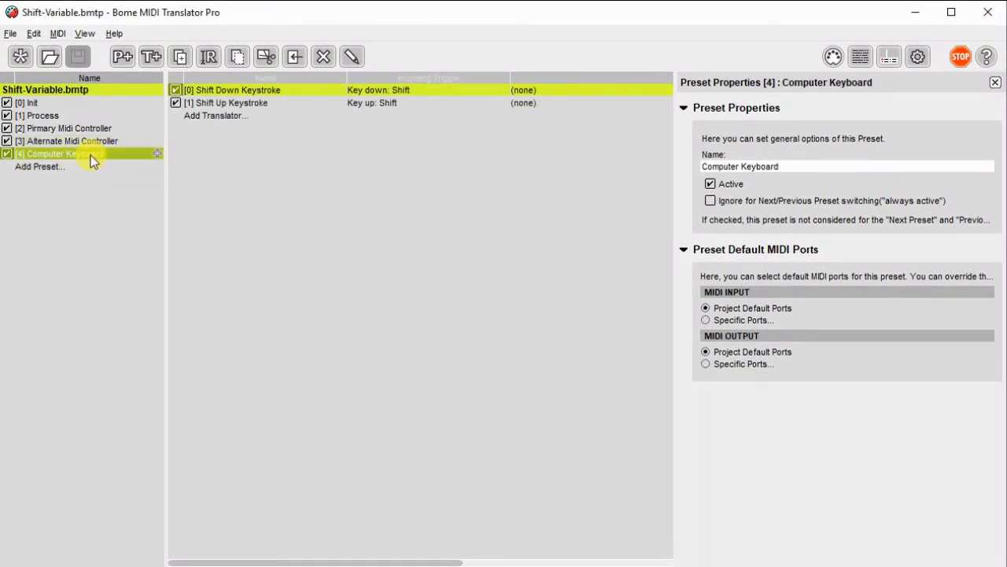
View Shift Down Keystroke's incoming Shift key trigger details.
click(232, 90)
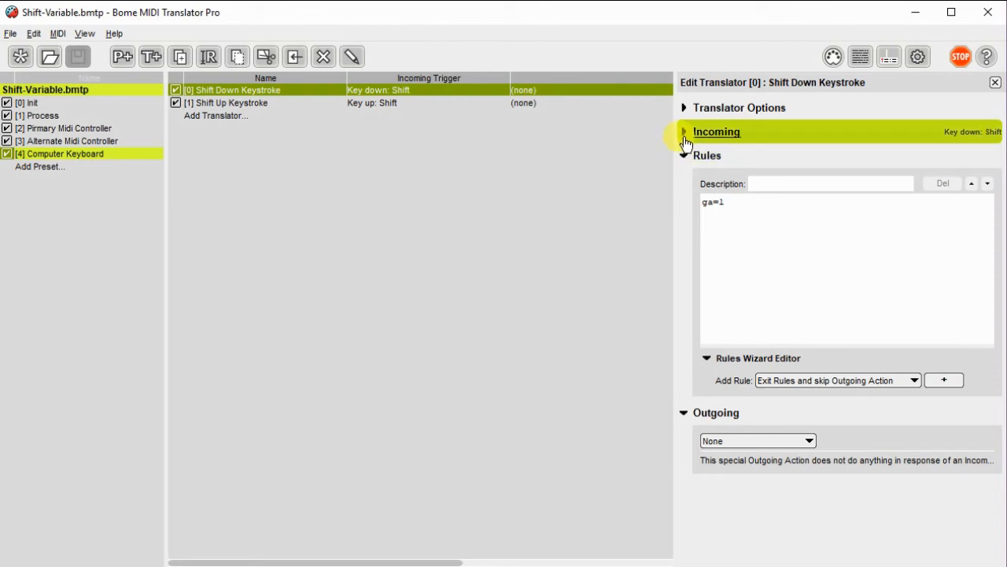
click(684, 131)
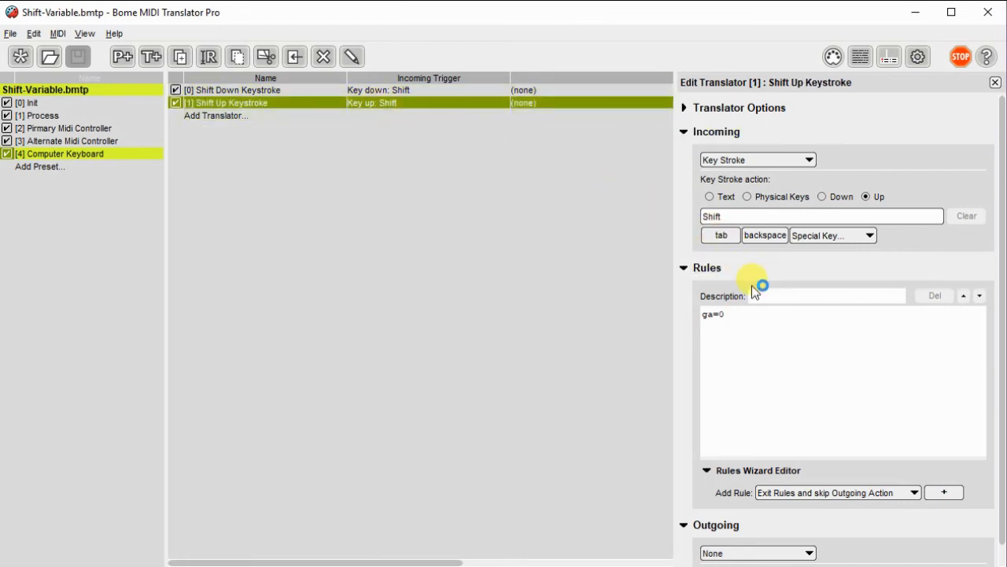
mouse_move(759, 319)
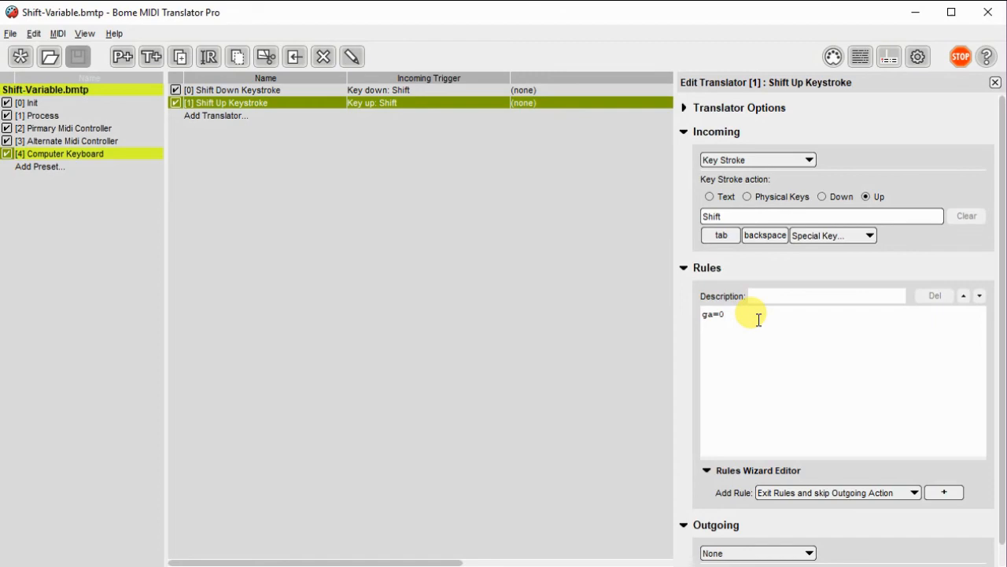